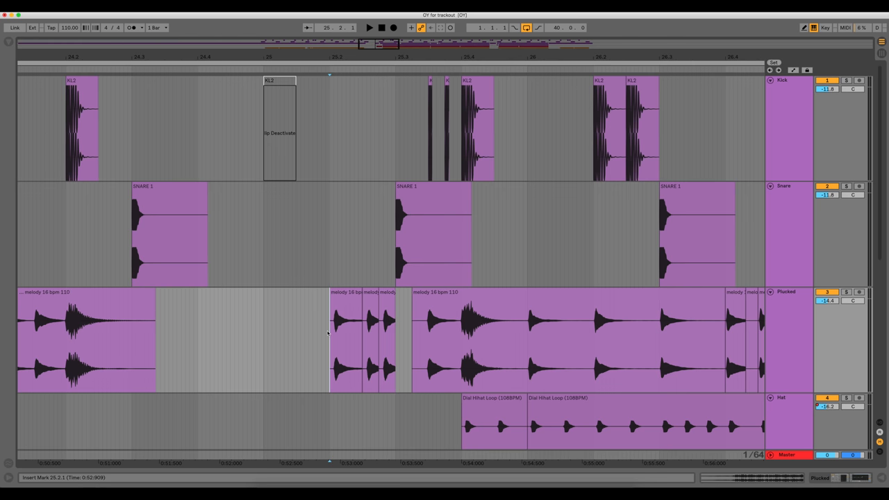
Bring the Vox track's vocal-chop clips into view beneath the hat loop
left_click(370, 28)
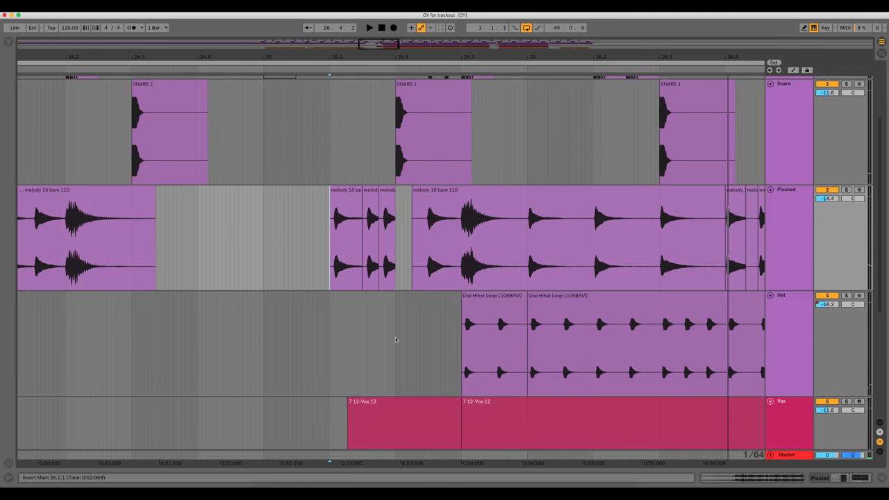
Reveal the Vox clip's MIDI notes and start playback of the vocal chops
scroll("down", 3)
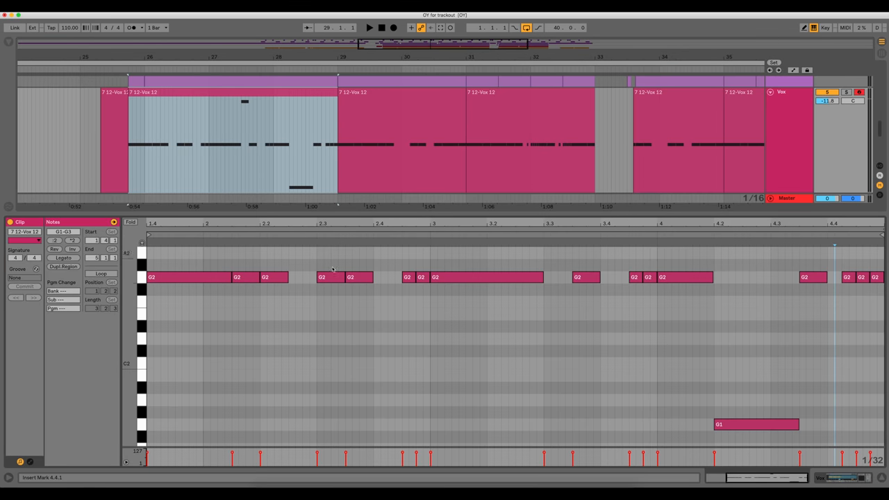
left_click(369, 28)
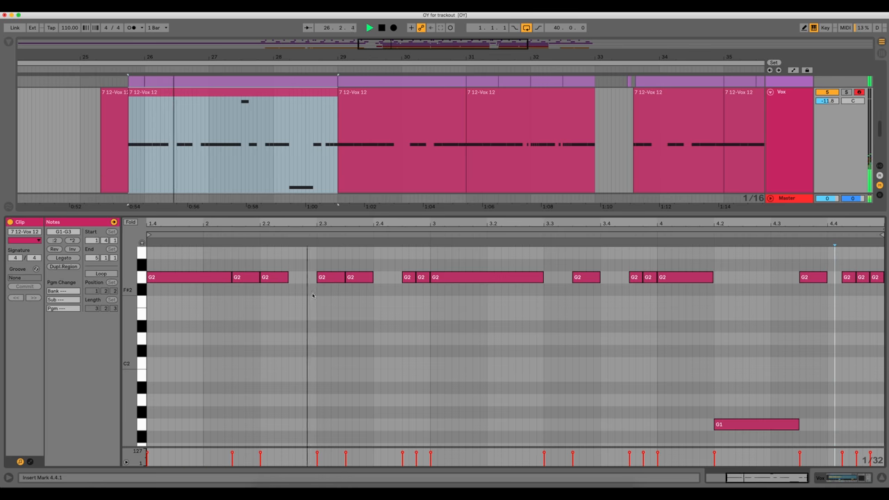